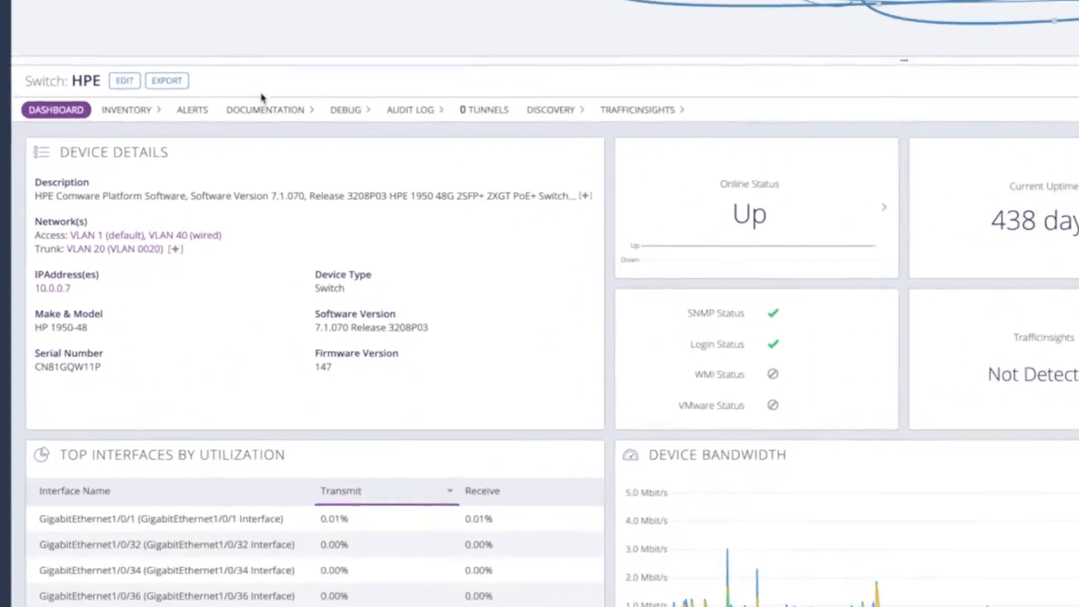
Choose Configurations from the HPE switch's Documentation dropdown.
left_click(270, 110)
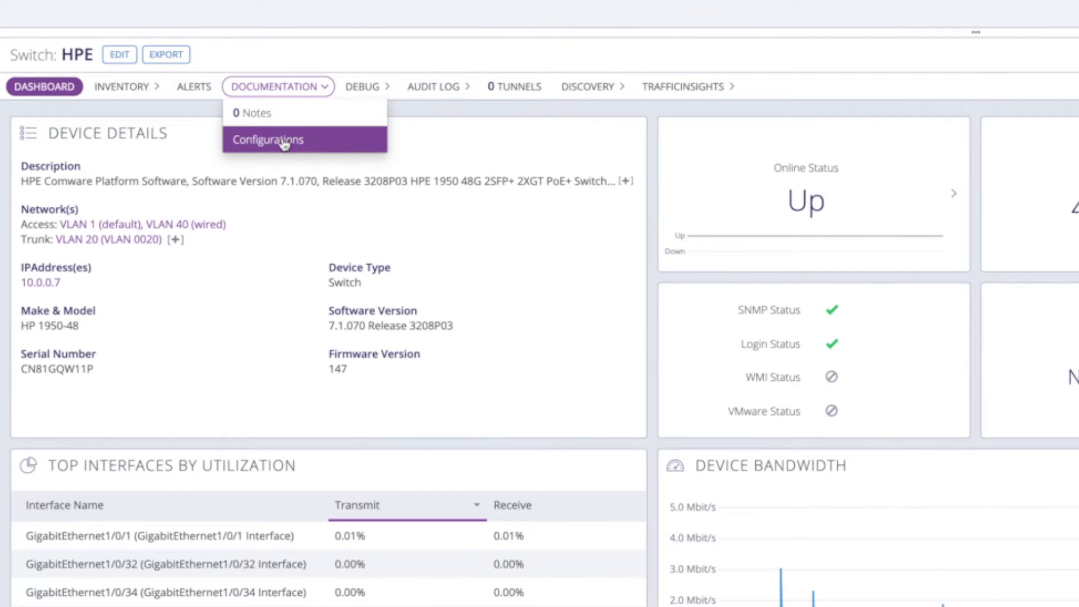
left_click(268, 138)
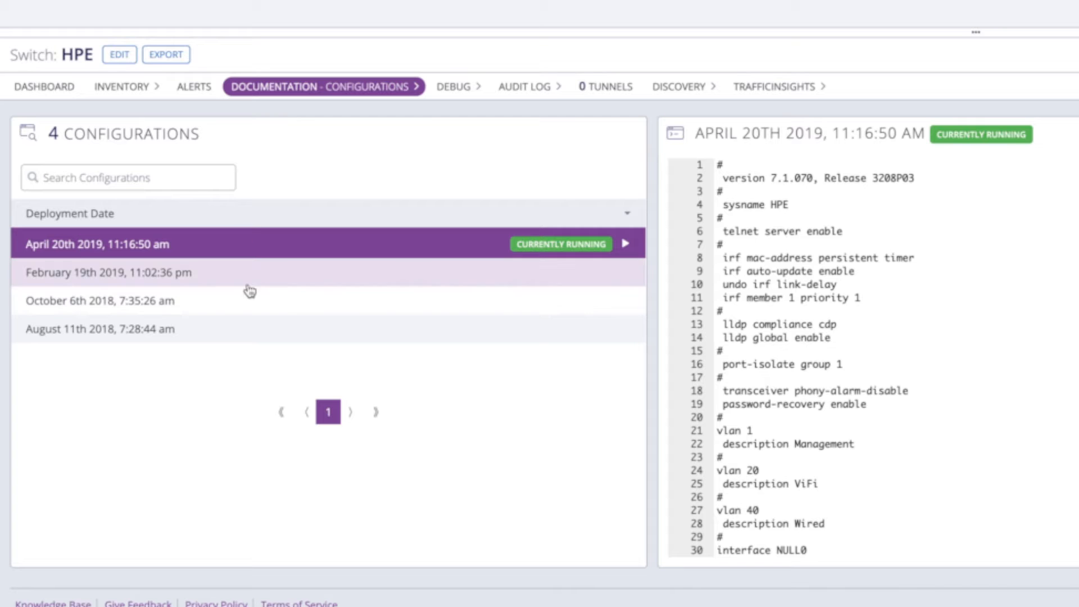
Compare the October 6th 2018 configuration with April 20th 2019, stepping through two differences.
left_click(138, 300)
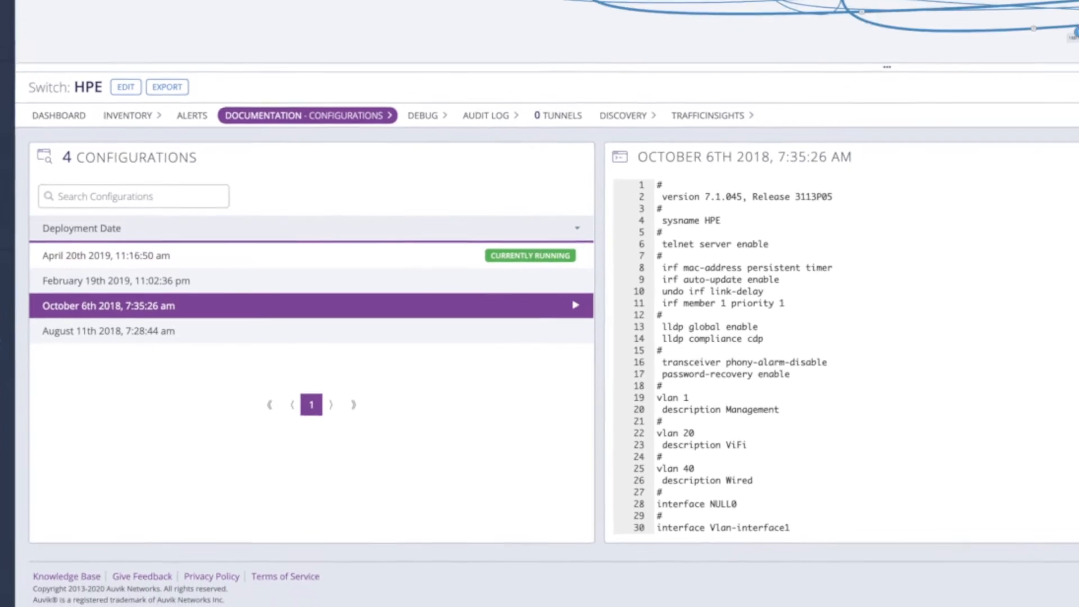
left_click(575, 305)
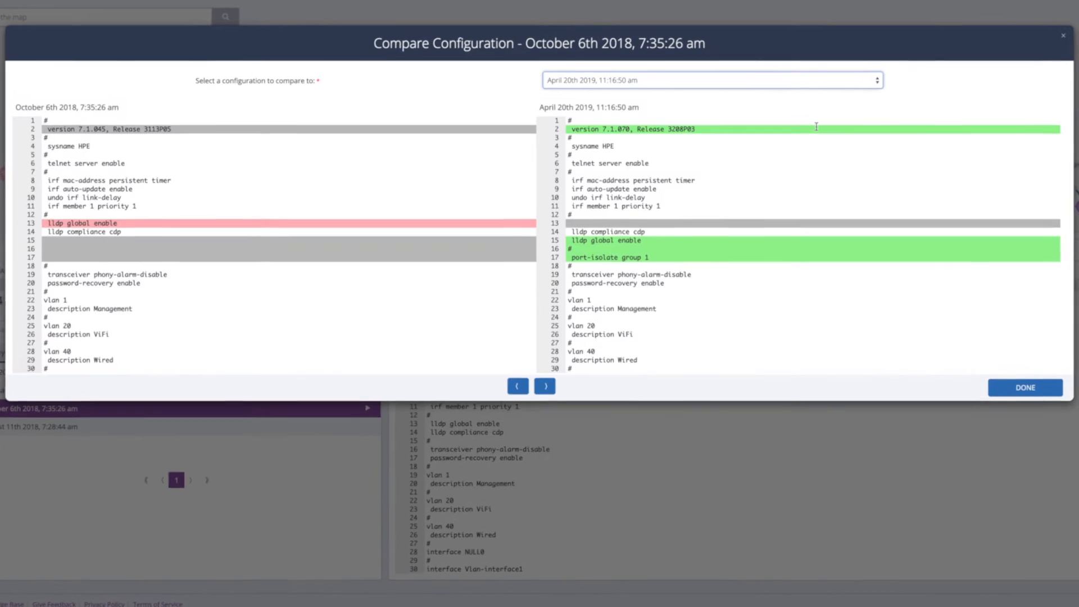
left_click(545, 386)
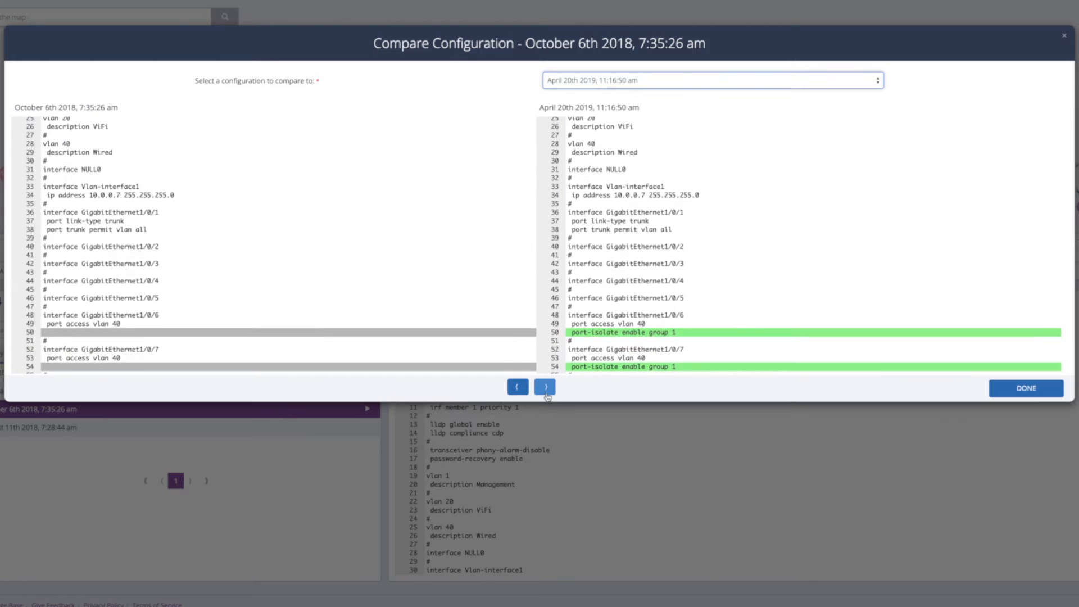
left_click(545, 386)
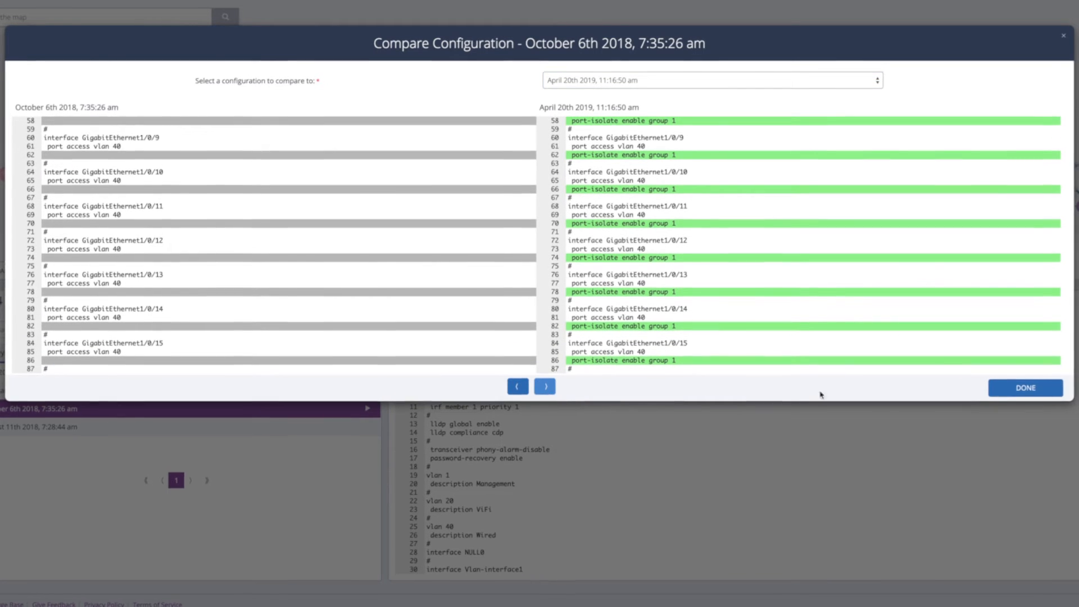
Close the comparison and open the Manage Configuration restore menu.
left_click(1024, 387)
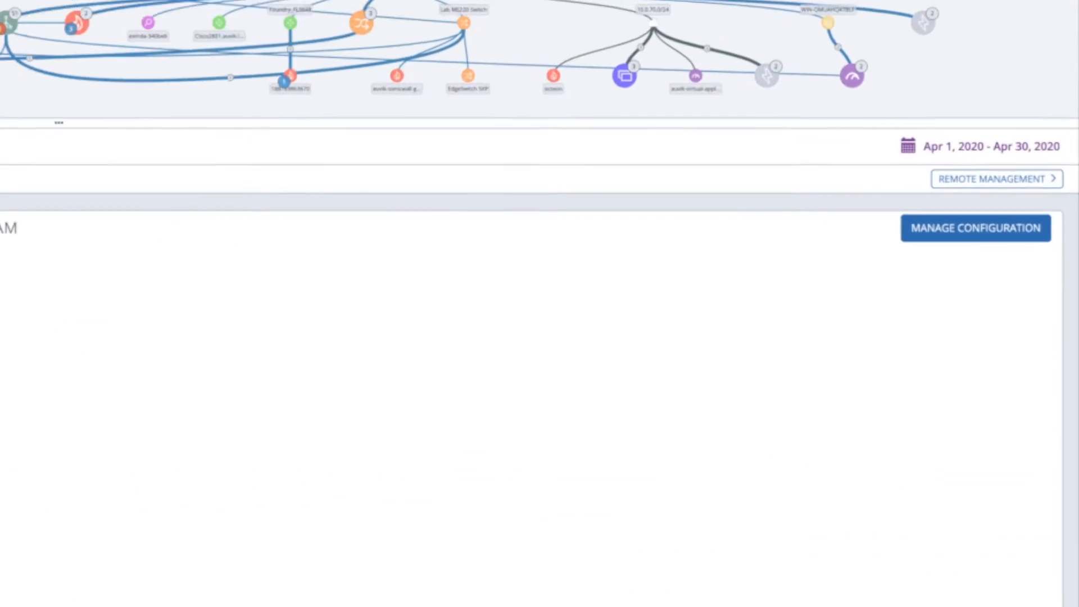
left_click(975, 227)
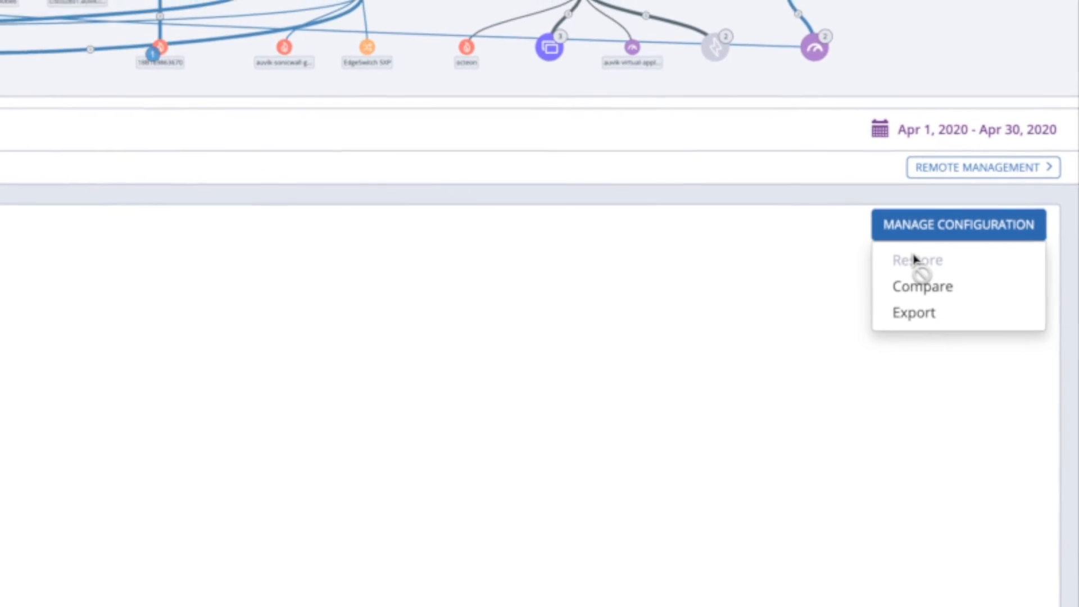